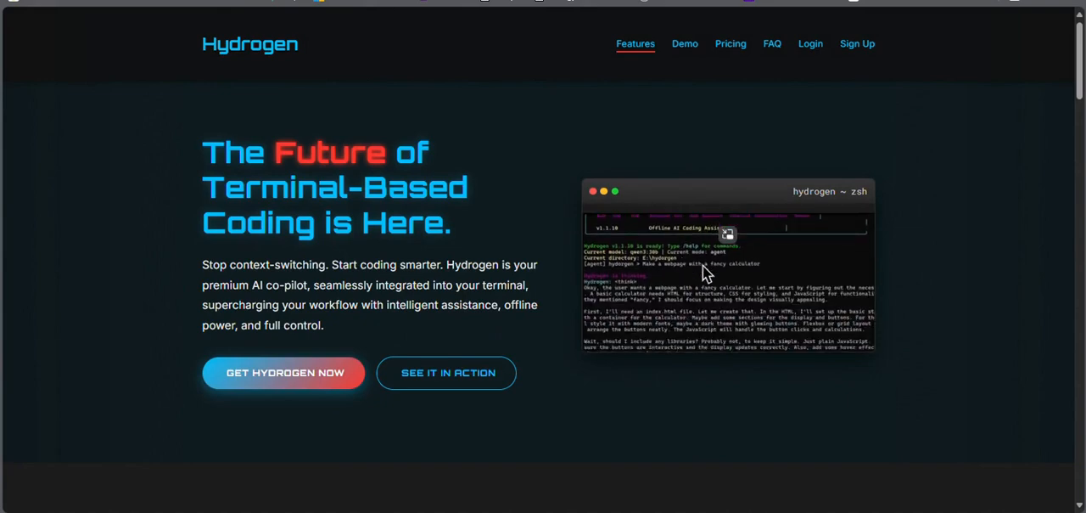
- Scroll through the Hydrogen product page's feature sections before moving to LM Studio
{"action": "scroll", "scroll_direction": "down", "scroll_amount": 3}
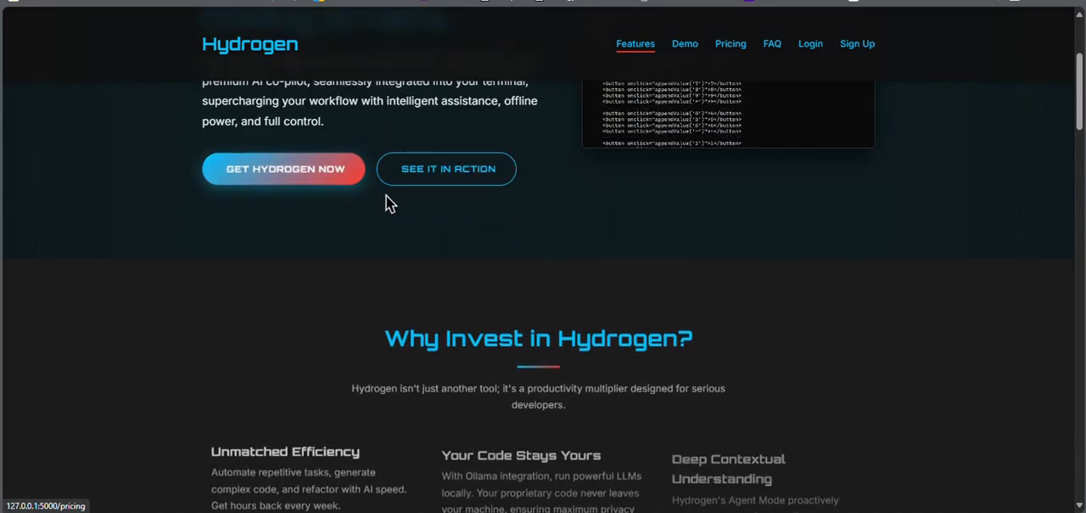
{"action": "scroll", "scroll_direction": "down", "scroll_amount": 3}
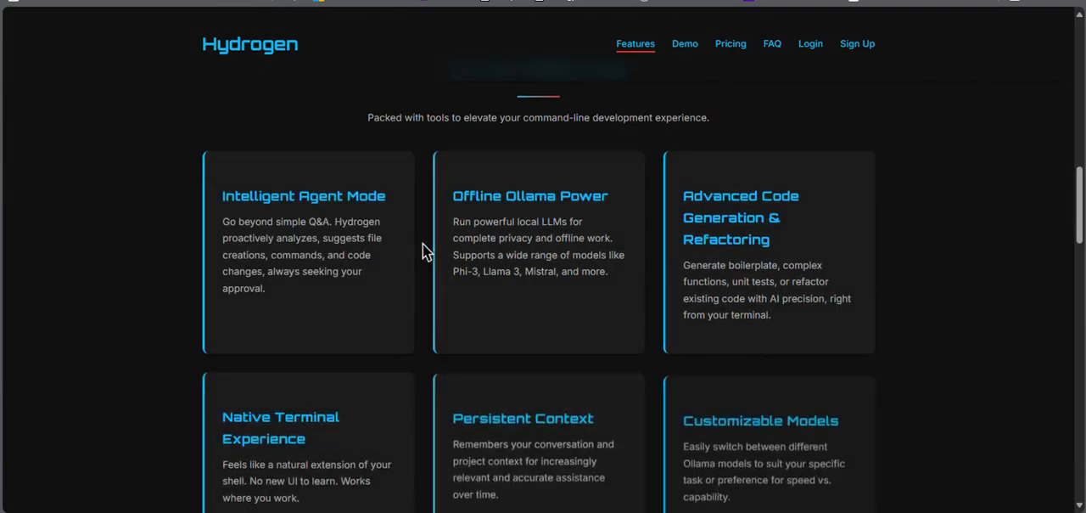
{"action": "scroll", "scroll_direction": "up", "scroll_amount": 3}
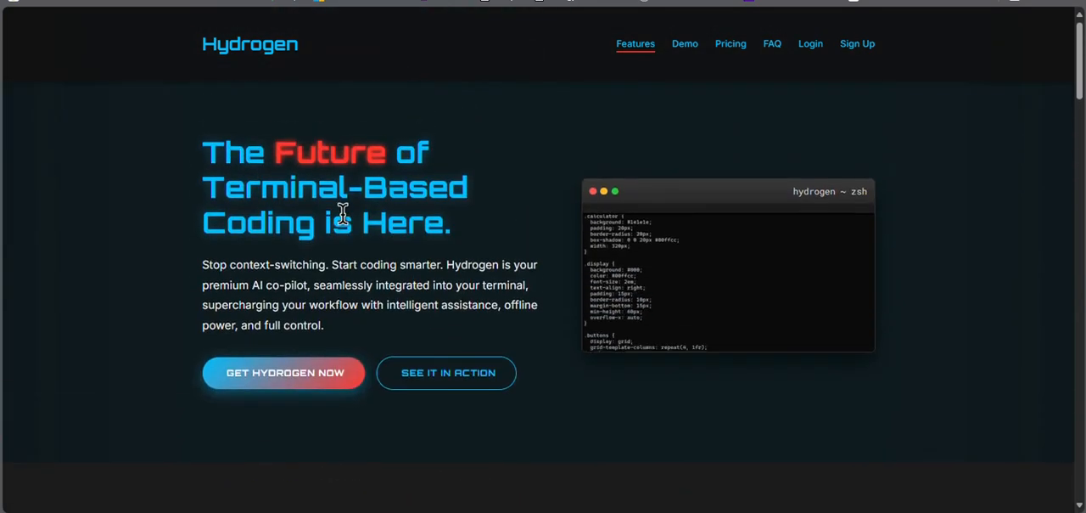
{"action": "scroll", "scroll_direction": "down", "scroll_amount": 3}
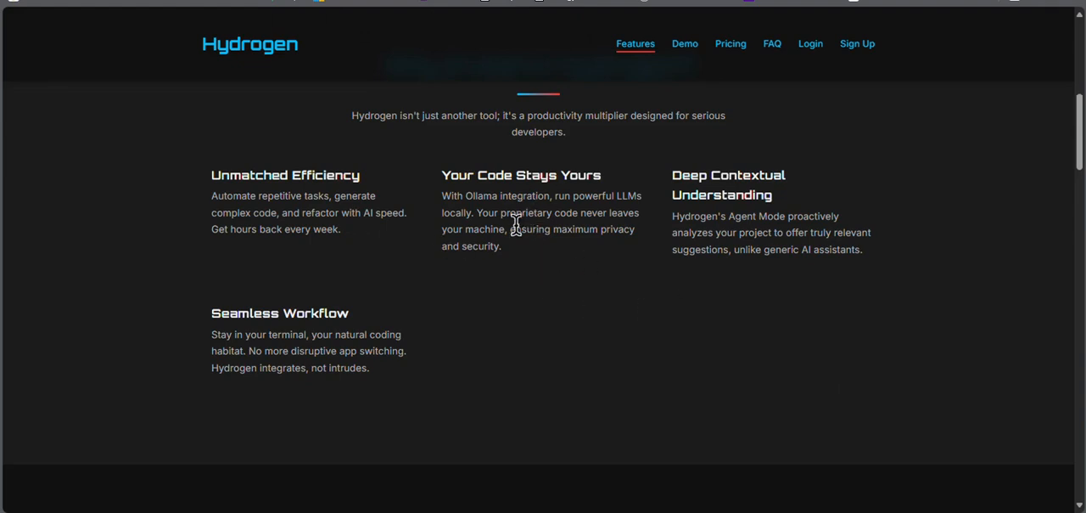
{"action": "mouse_move", "coordinate": [707, 207]}
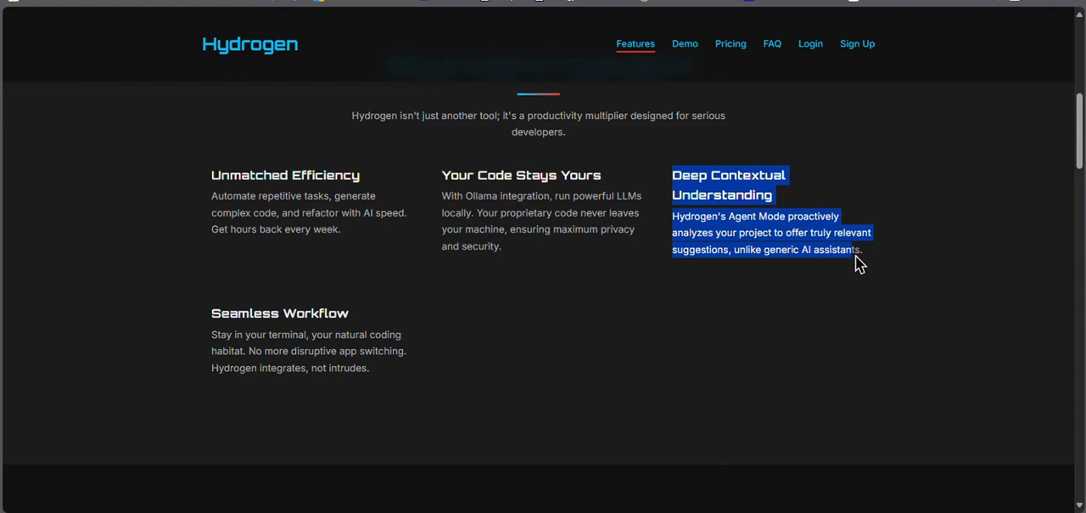
{"action": "mouse_move", "coordinate": [632, 312]}
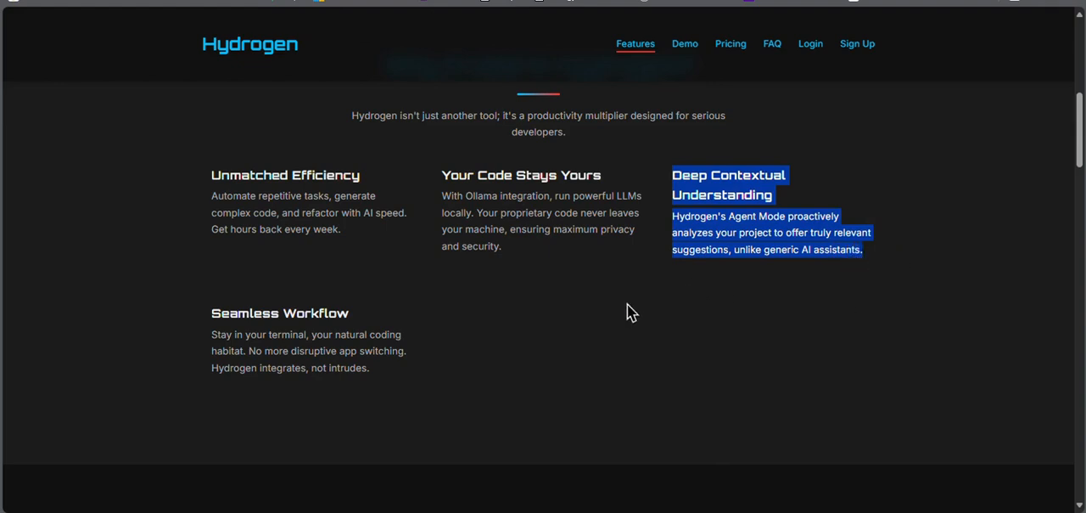
{"action": "mouse_move", "coordinate": [570, 229]}
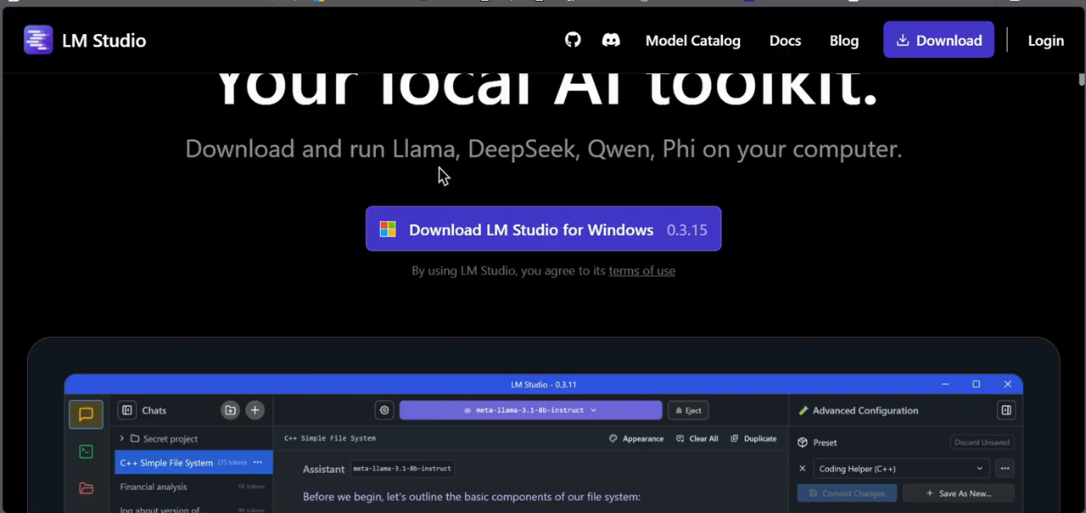
{"action": "scroll", "scroll_direction": "down", "scroll_amount": 3}
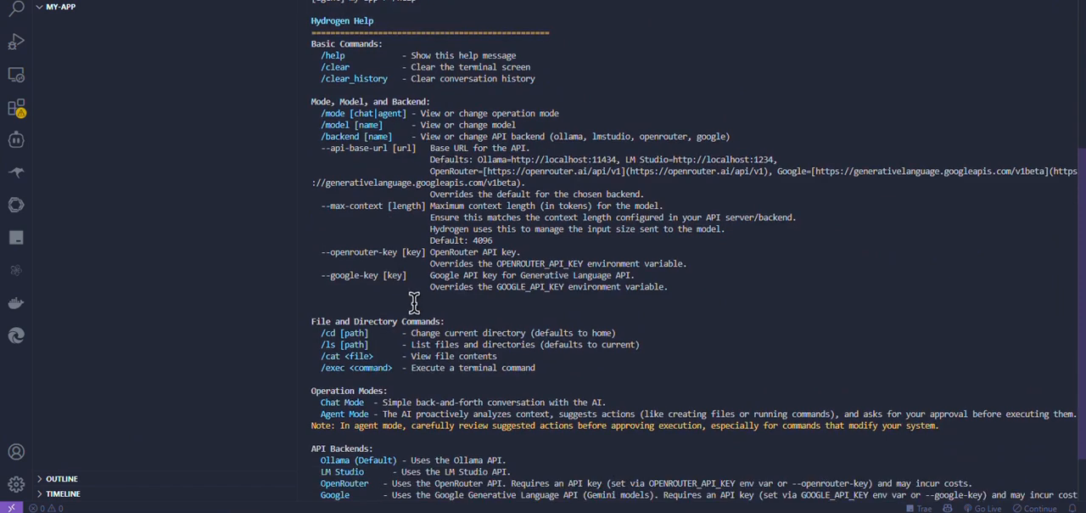
{"action": "scroll", "scroll_direction": "down", "scroll_amount": 3}
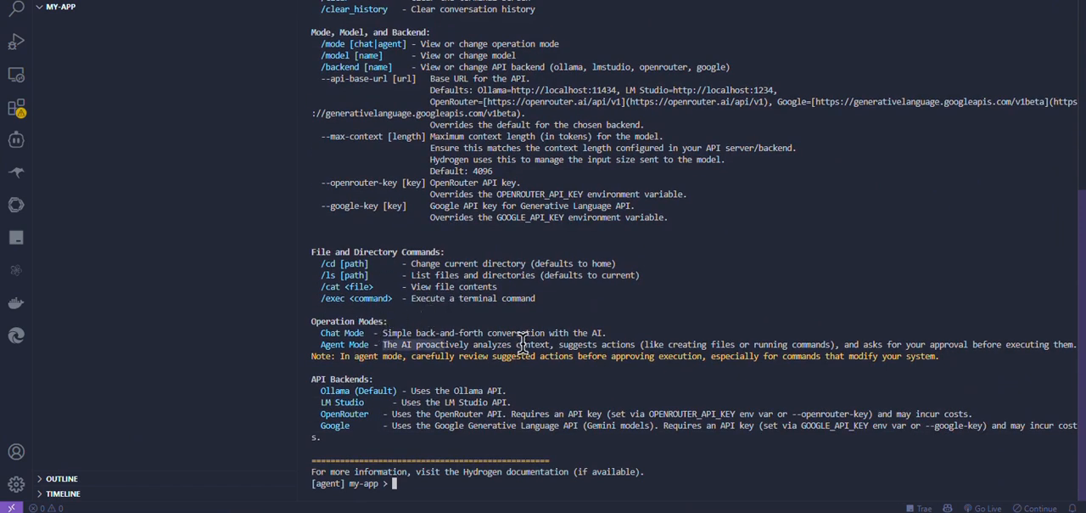
{"action": "mouse_move", "coordinate": [795, 352]}
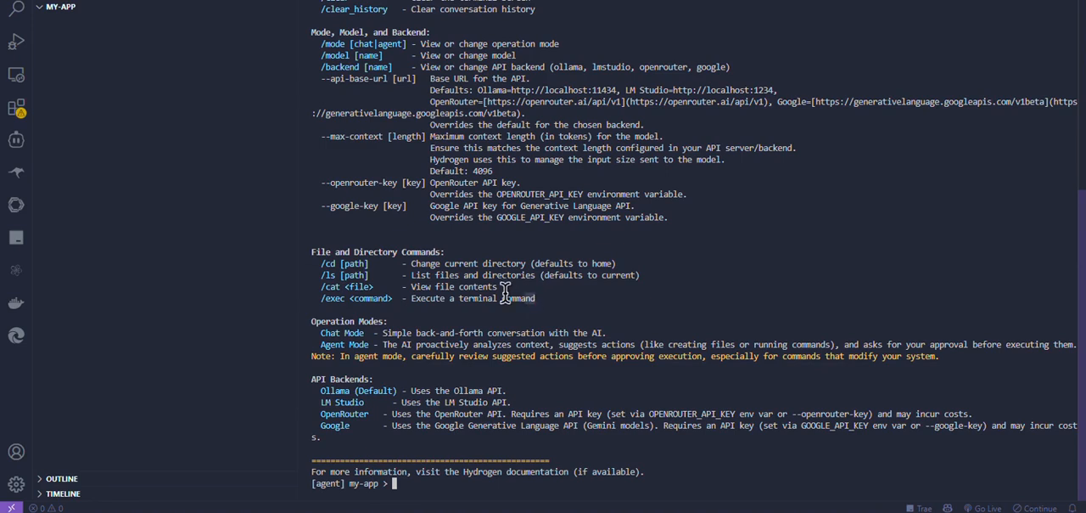
{"action": "left_click_drag", "start_coordinate": [319, 263], "coordinate": [506, 298]}
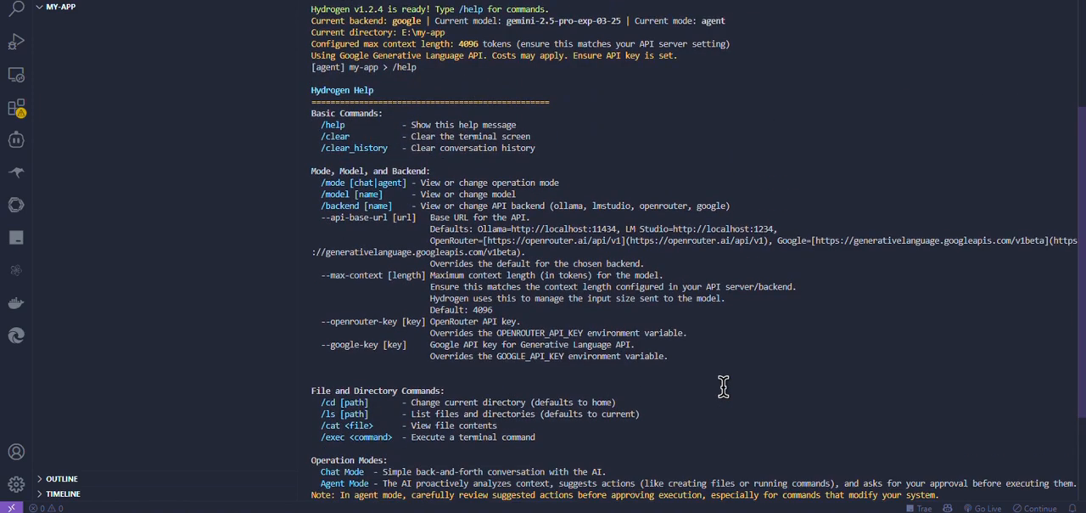
- Scroll the terminal as Hydrogen drafts the AI newsletter SaaS landing page files
{"action": "scroll", "scroll_direction": "down", "scroll_amount": 3}
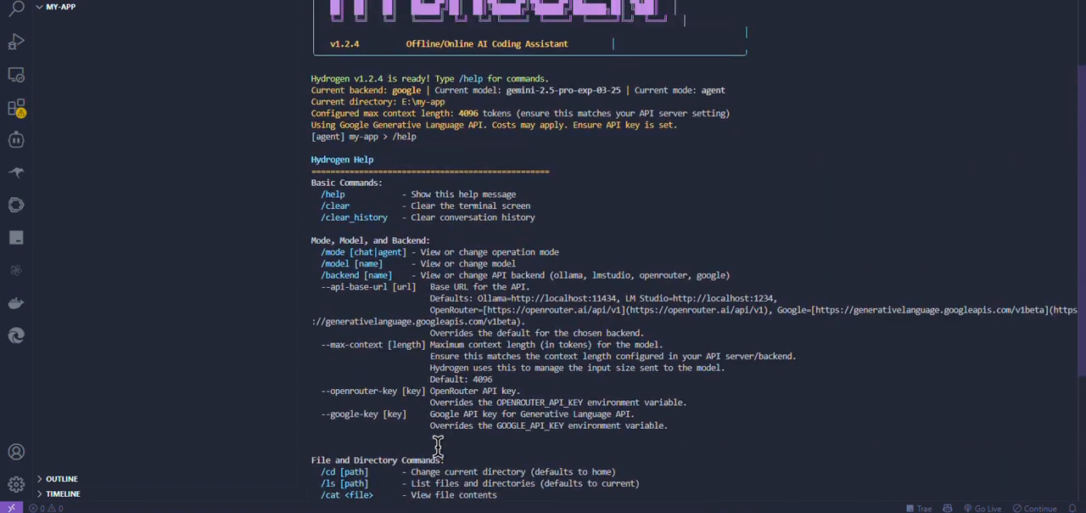
{"action": "scroll", "scroll_direction": "down", "scroll_amount": 3}
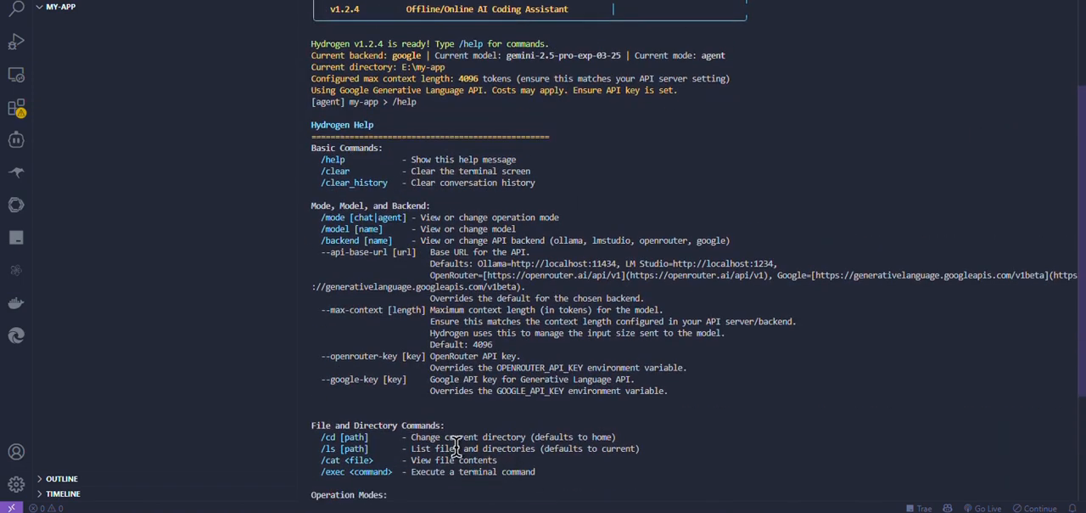
{"action": "scroll", "scroll_direction": "down", "scroll_amount": 3}
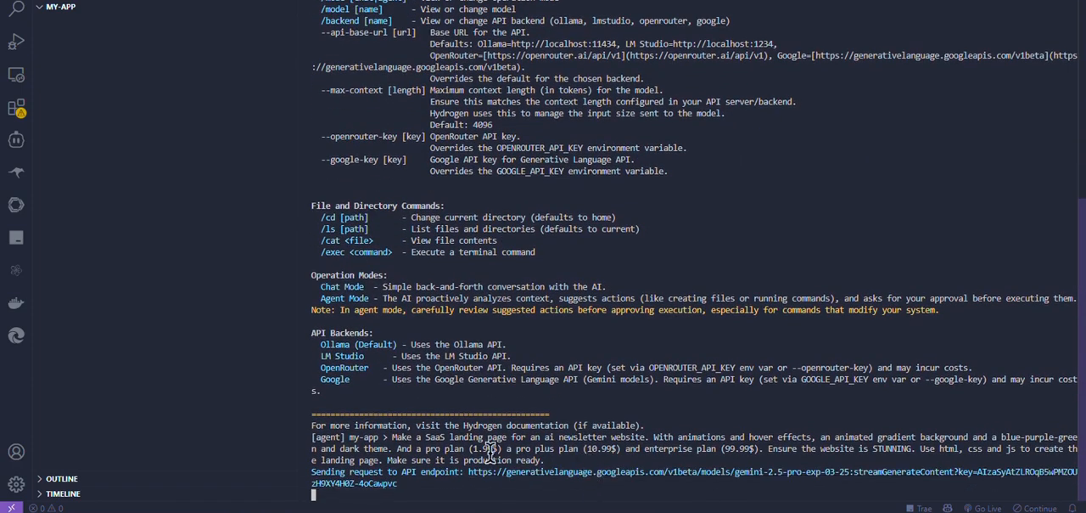
{"action": "mouse_move", "coordinate": [535, 498]}
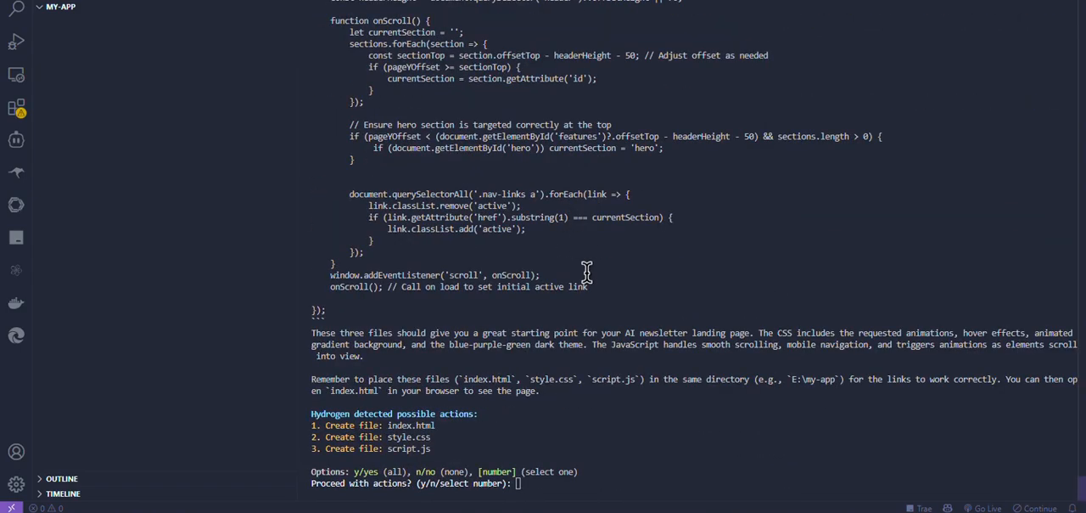
{"action": "mouse_move", "coordinate": [722, 469]}
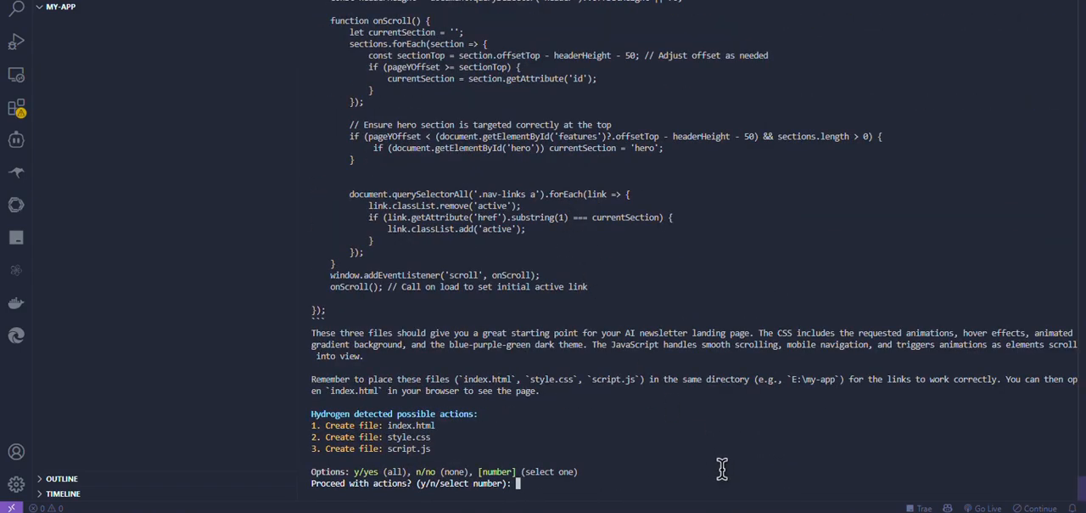
- Answer y at the approval prompts so index.html, style.css and script.js are created
{"action": "type", "text": "y"}
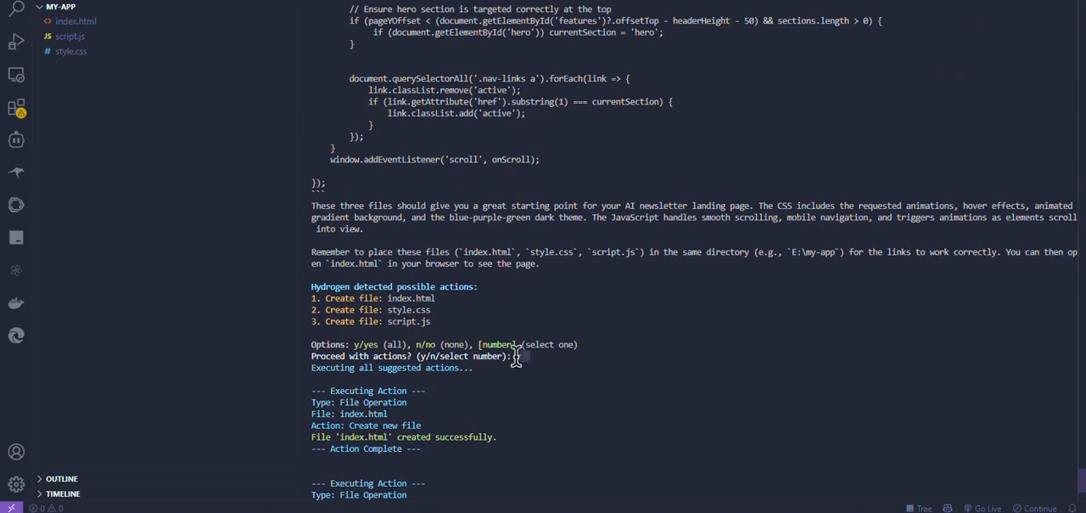
{"action": "type", "text": "y"}
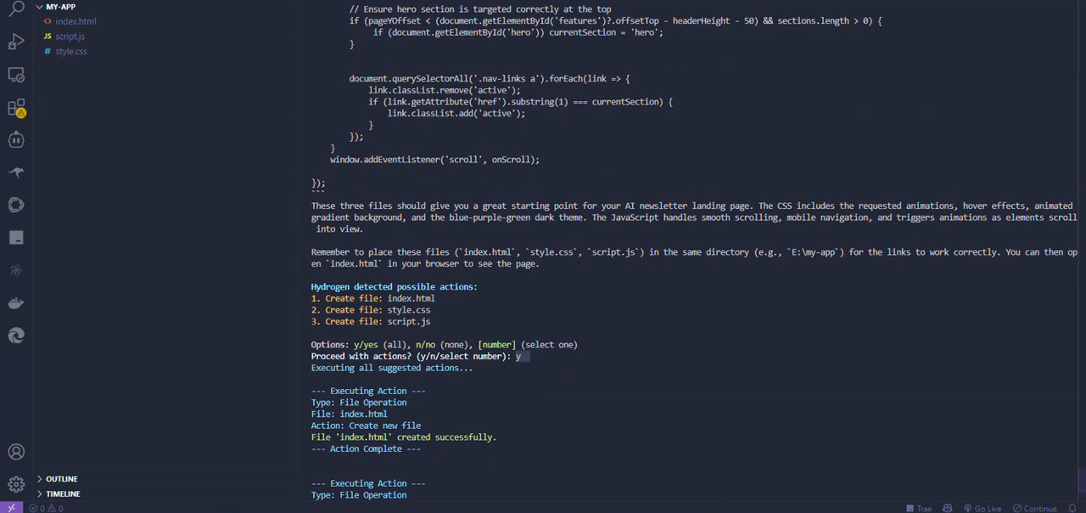
{"action": "scroll", "scroll_direction": "down", "scroll_amount": 3}
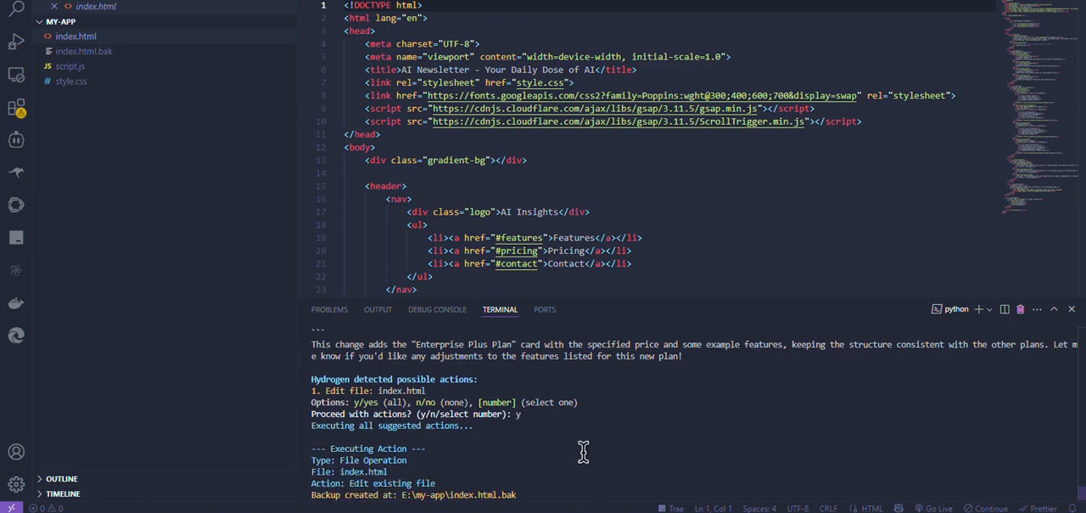
- Scroll the terminal to follow the Enterprise Plus Plan edit of index.html
{"action": "scroll", "scroll_direction": "down", "scroll_amount": 3}
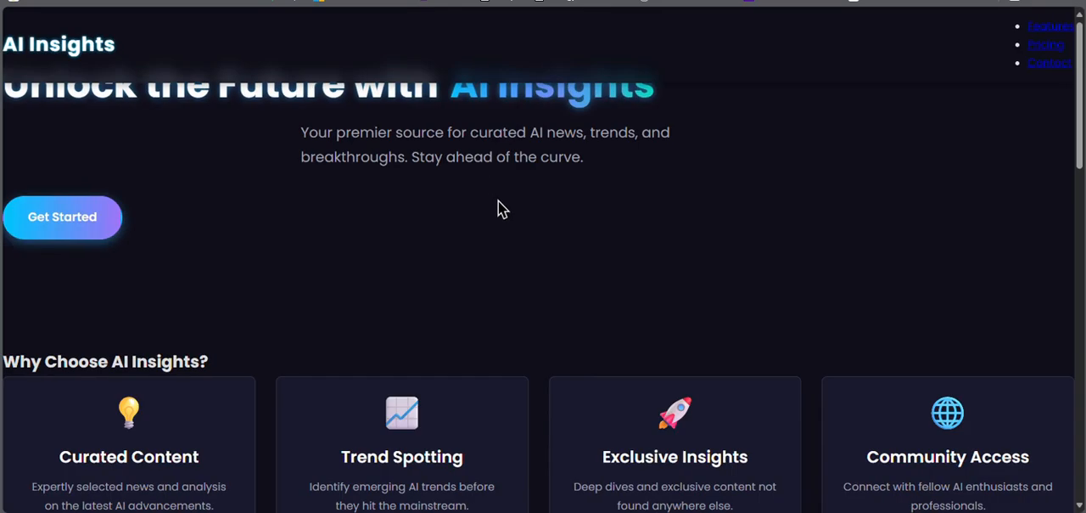
{"action": "mouse_move", "coordinate": [489, 200]}
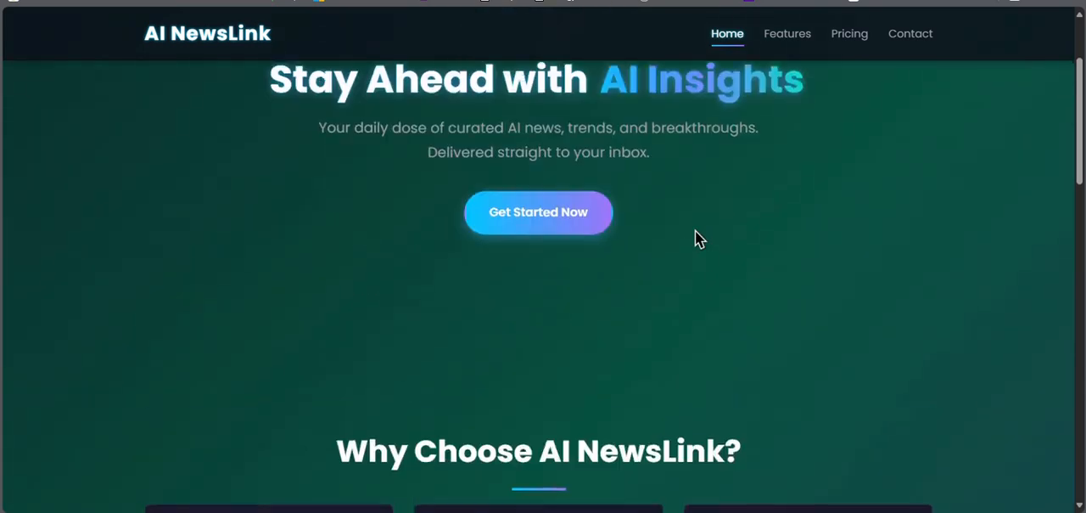
- Scroll up to the AI NewsLink hero with its green gradient and navigation bar
{"action": "scroll", "scroll_direction": "up", "scroll_amount": 3}
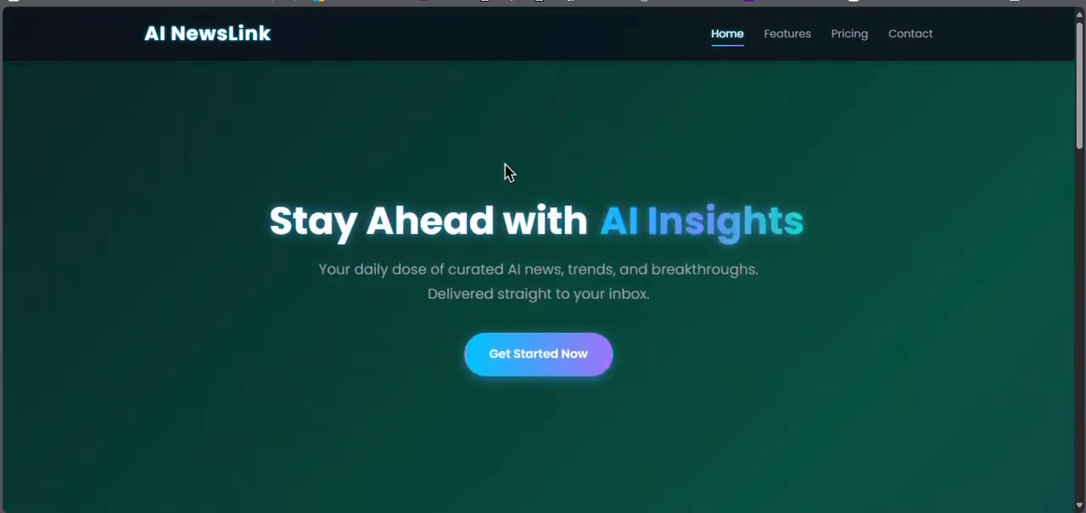